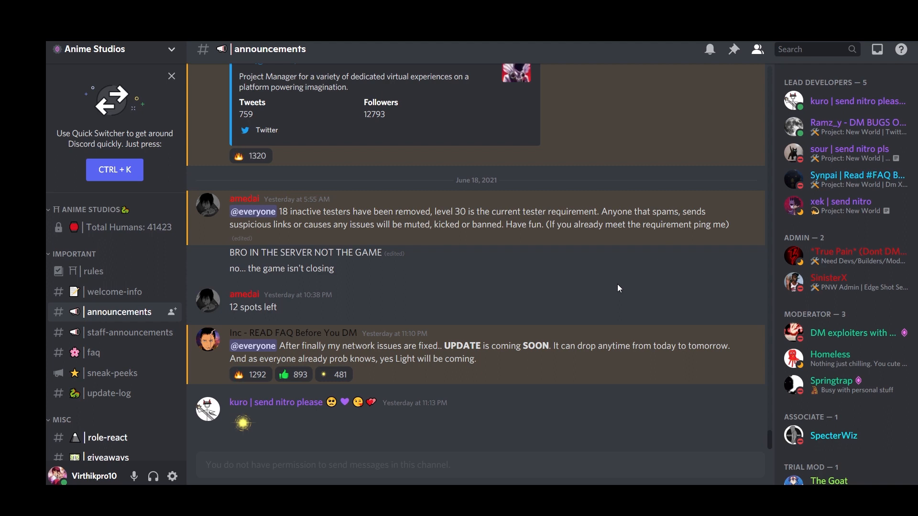
pyautogui.moveTo(499, 306)
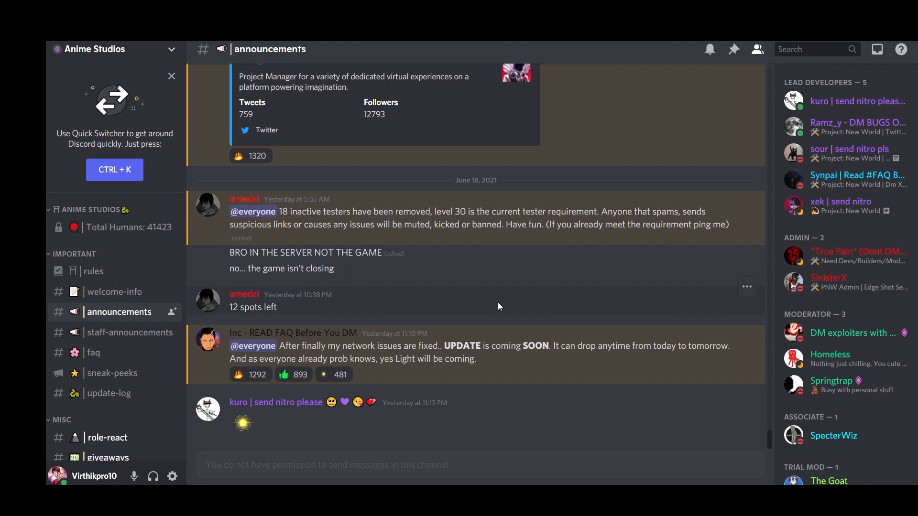
pyautogui.moveTo(487, 316)
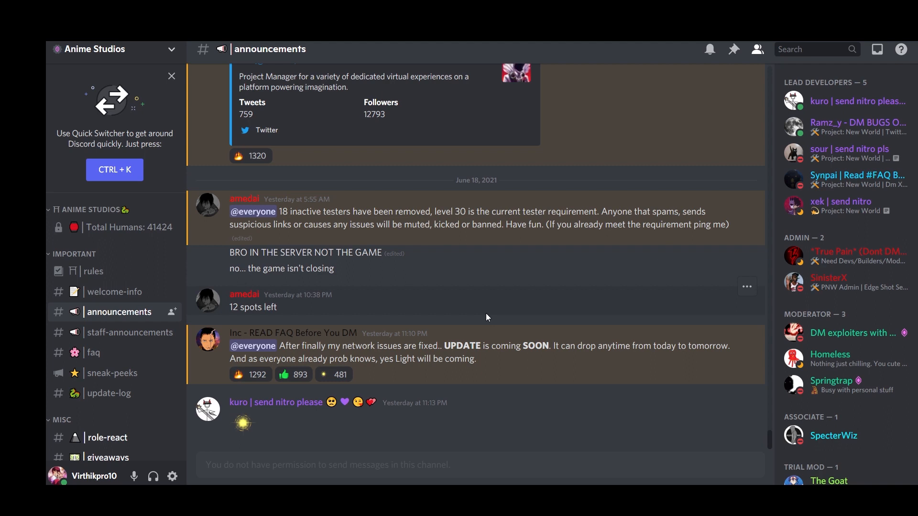
pyautogui.moveTo(478, 310)
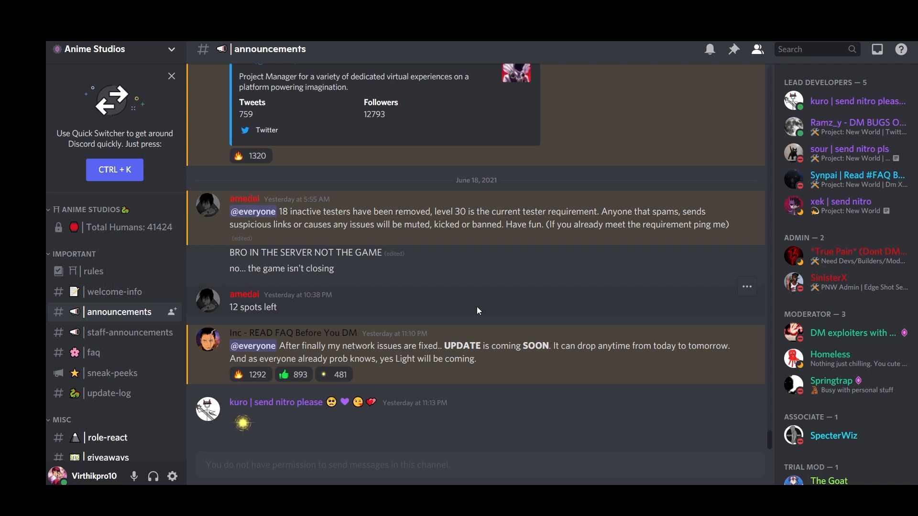
pyautogui.moveTo(442, 339)
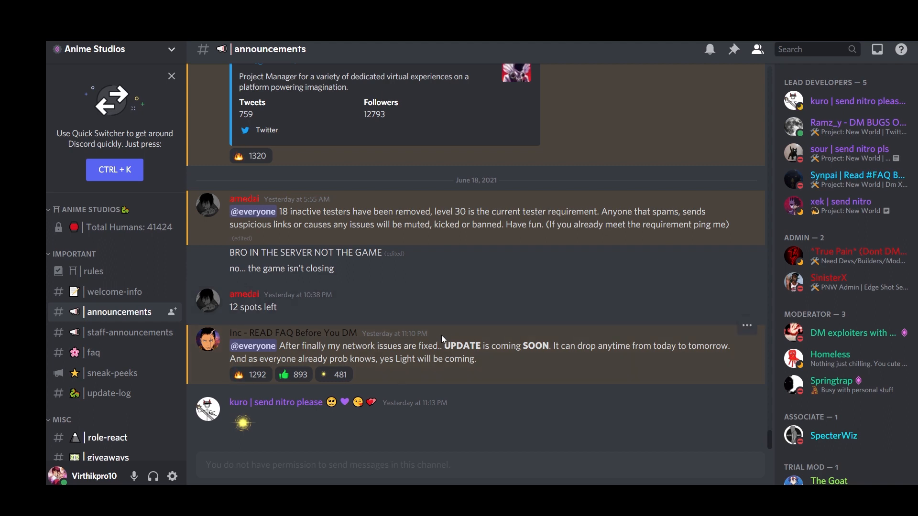
pyautogui.moveTo(444, 332)
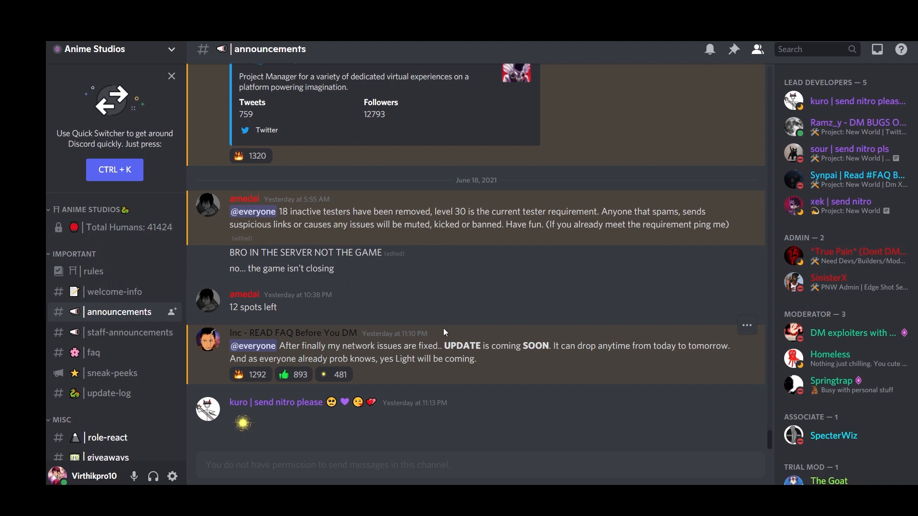
pyautogui.moveTo(447, 317)
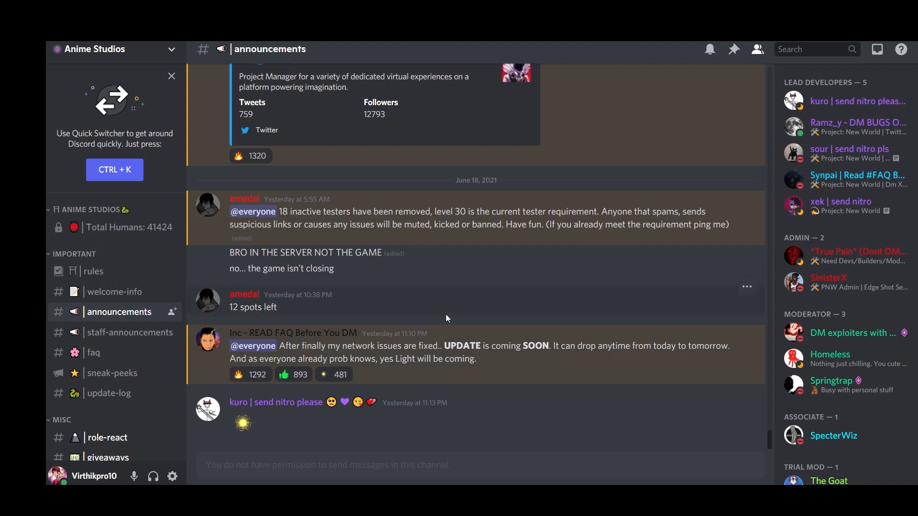
pyautogui.moveTo(454, 330)
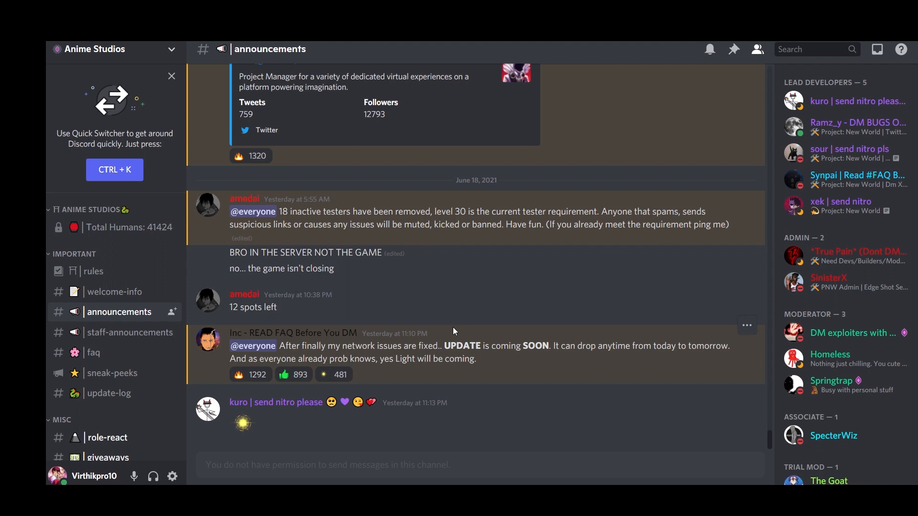
pyautogui.moveTo(386, 345)
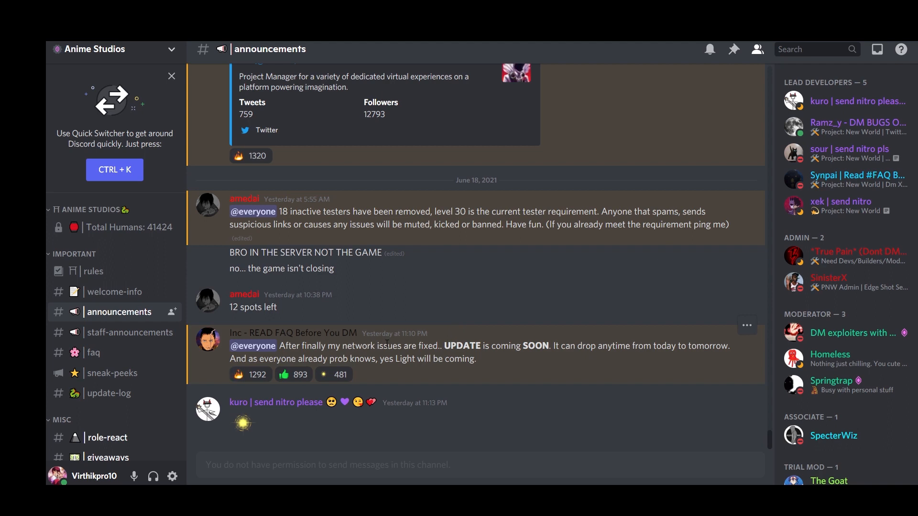
pyautogui.moveTo(472, 355)
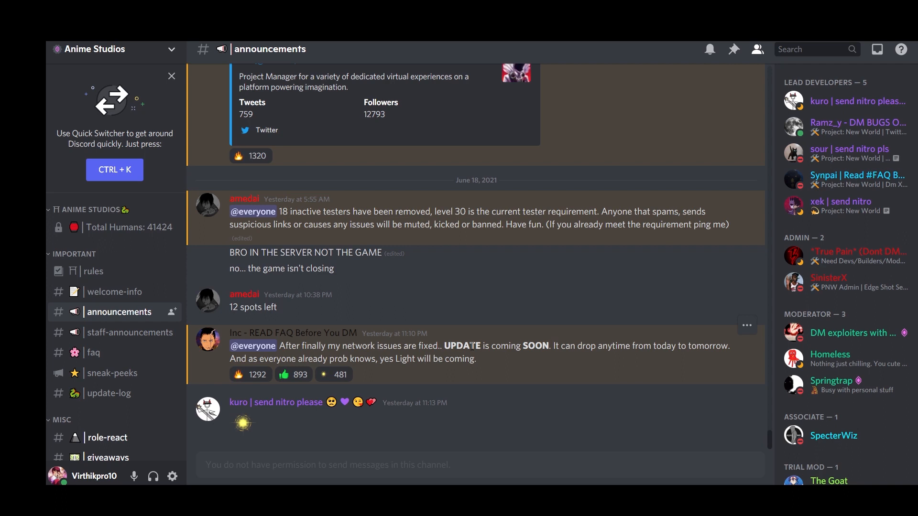
pyautogui.moveTo(336, 322)
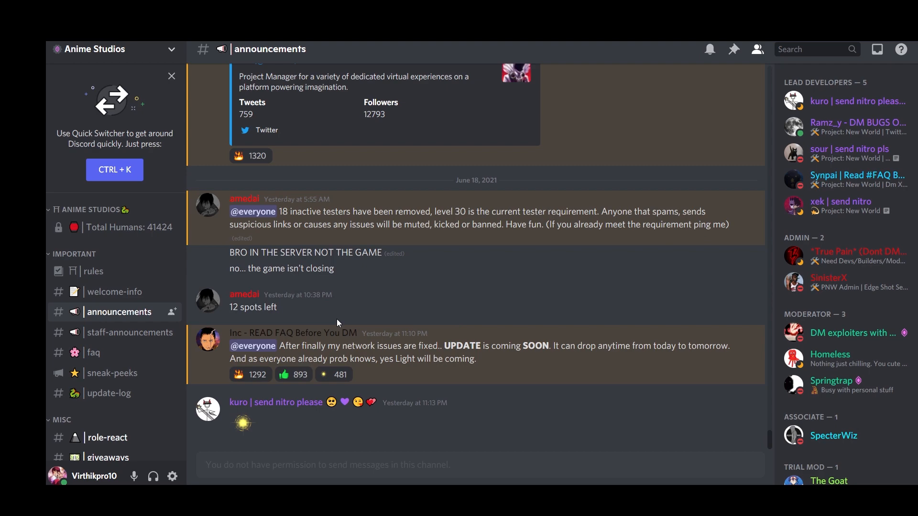
pyautogui.moveTo(110, 373)
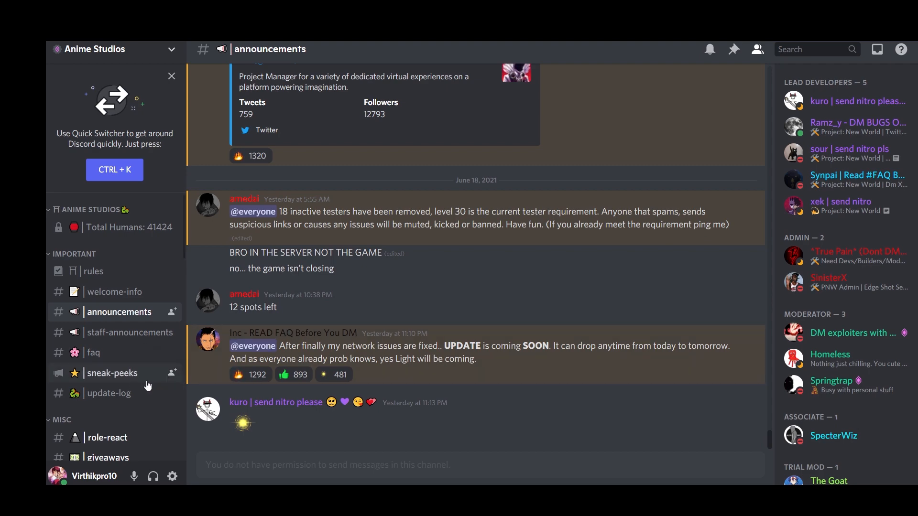
# Step: Switch to the Anime Studios #sneak-peeks channel and scroll up toward its mid-June 2021 posts
pyautogui.click(110, 373)
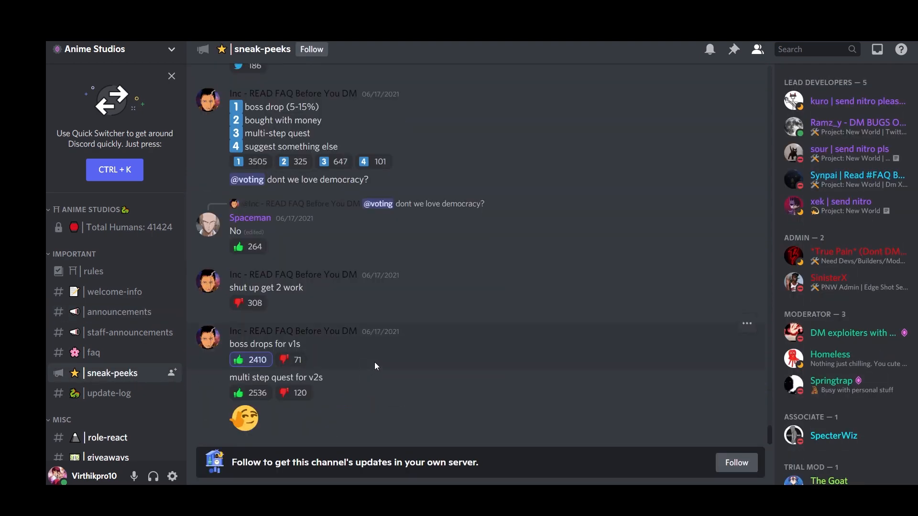
pyautogui.scroll(3)
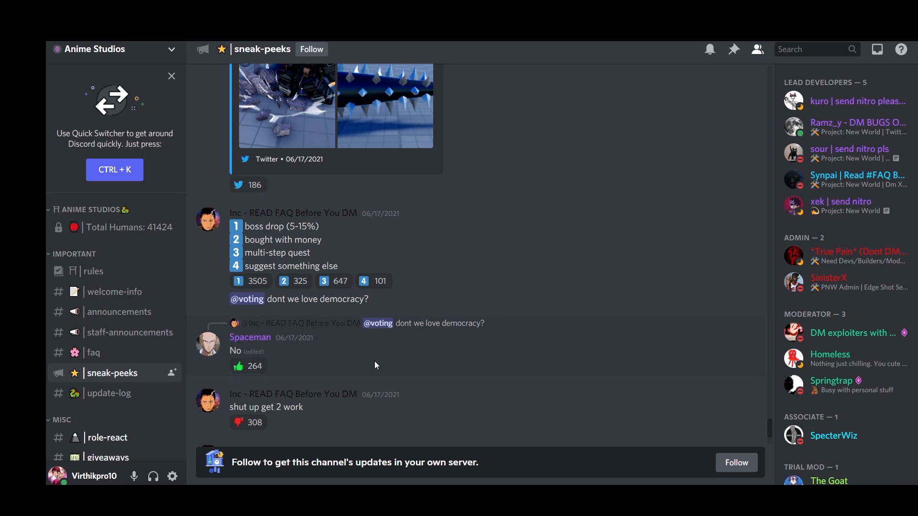
pyautogui.scroll(-3)
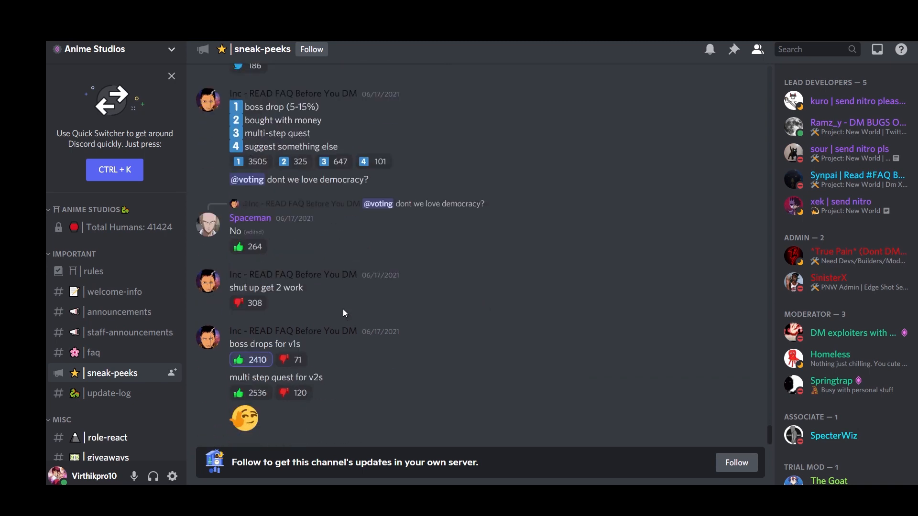
pyautogui.moveTo(339, 340)
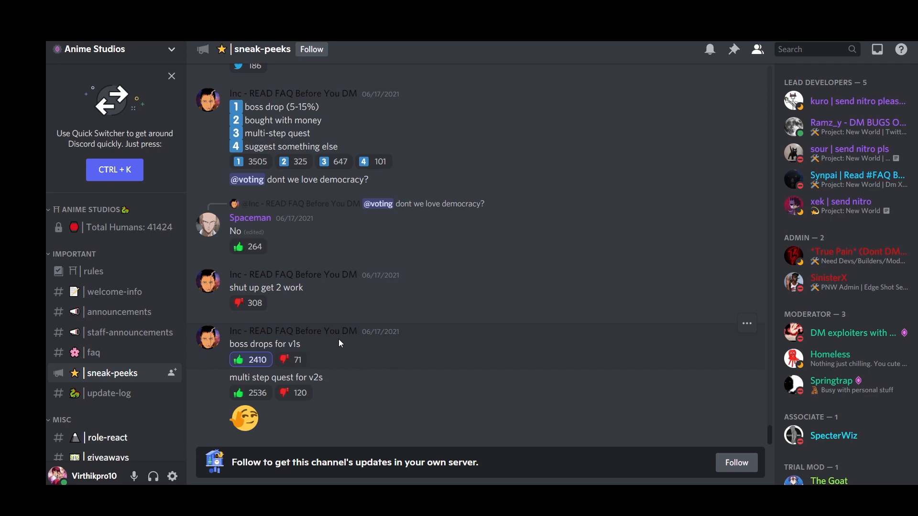
pyautogui.scroll(3)
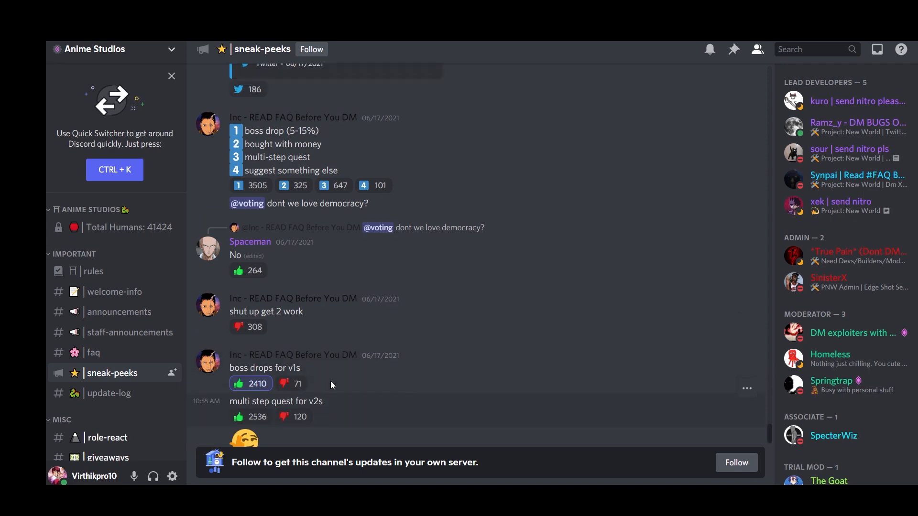
pyautogui.scroll(3)
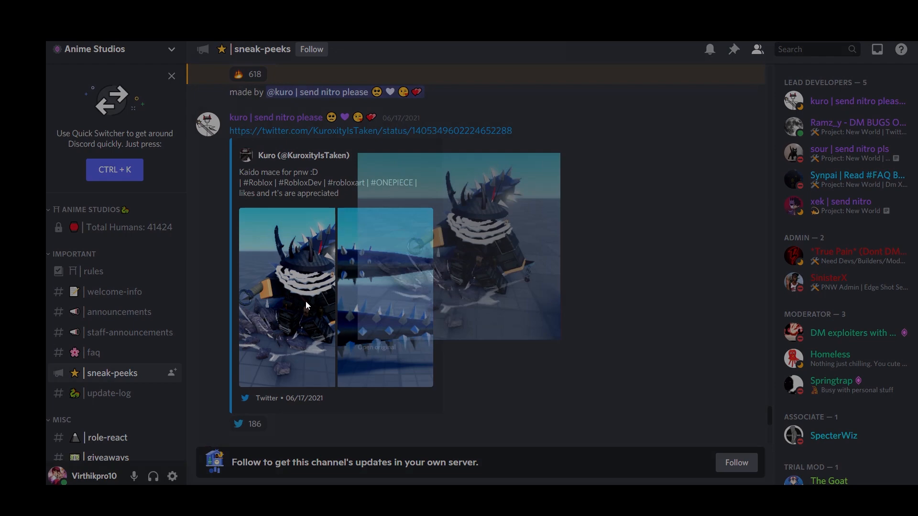
# Step: Browse the June 13–17 posts, viewing Kaido's mace images and the gameplay clip
pyautogui.click(287, 295)
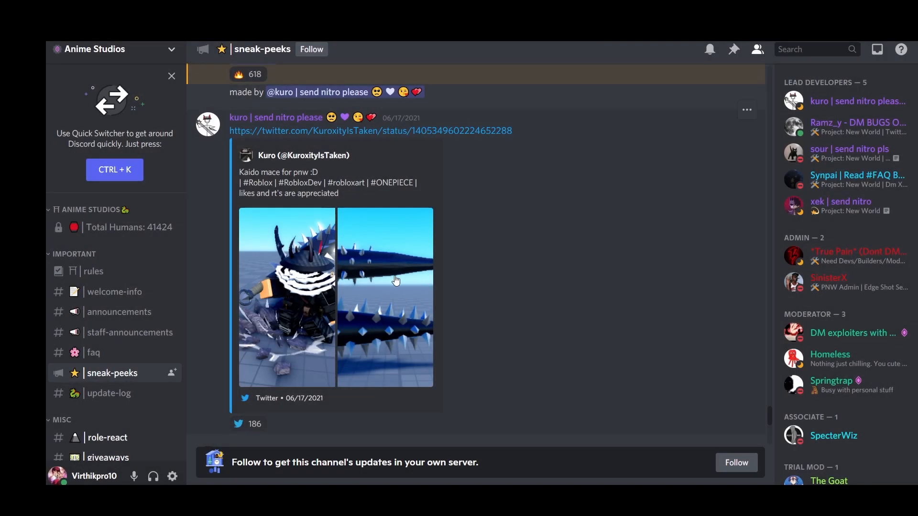
pyautogui.click(385, 281)
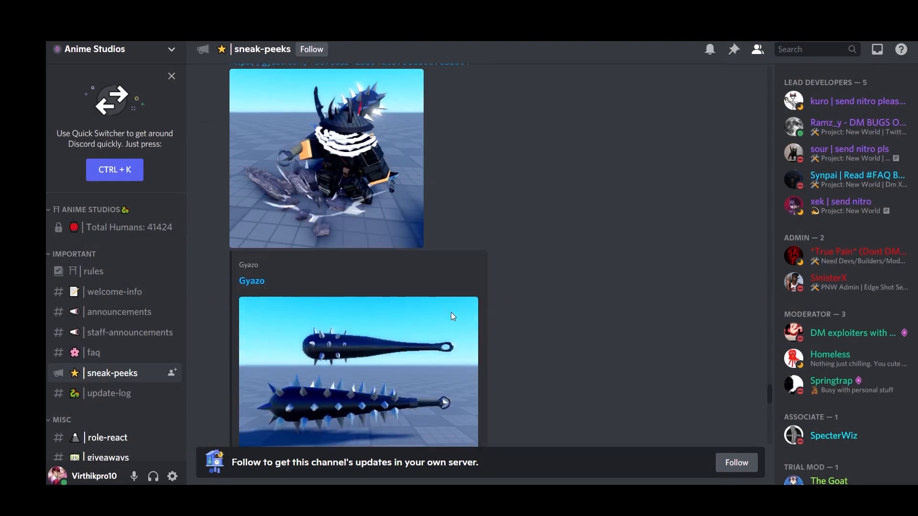
pyautogui.scroll(-3)
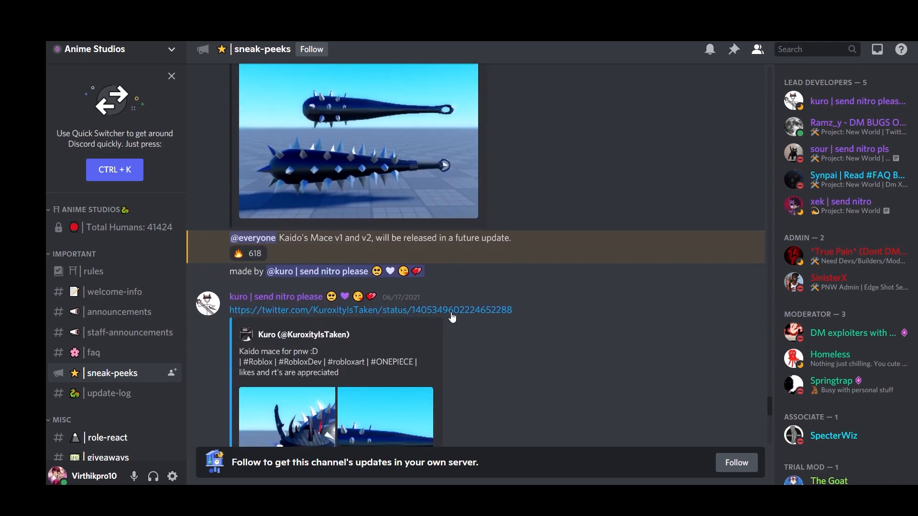
pyautogui.scroll(-3)
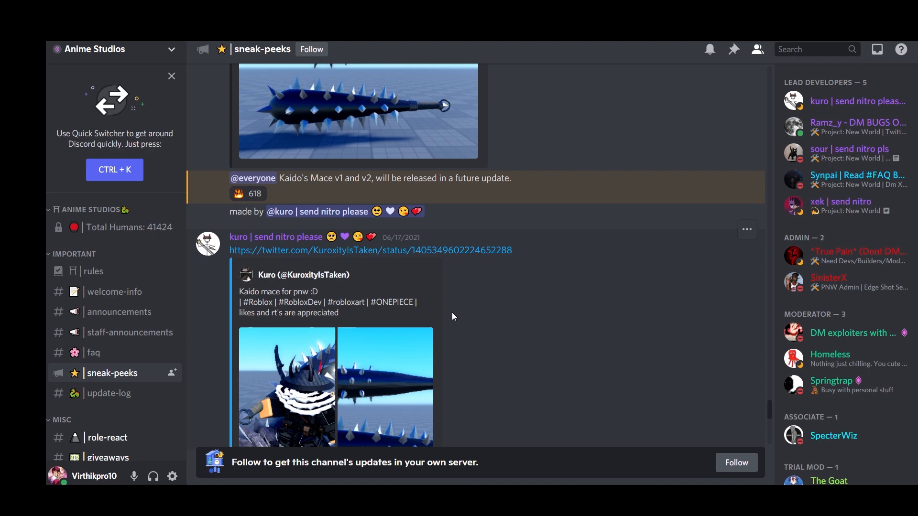
pyautogui.scroll(3)
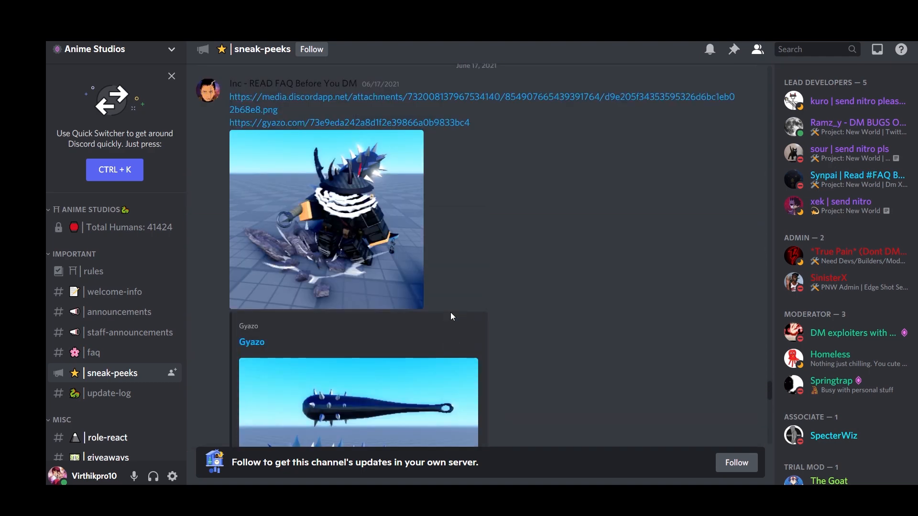
pyautogui.scroll(3)
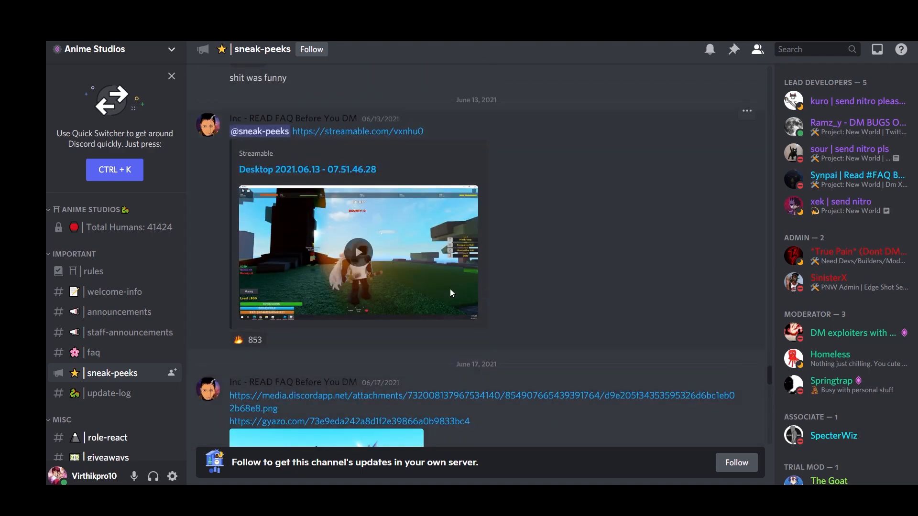
# Step: Play the June 13 gameplay clip, then scroll down to the June 17 boss-drop versus quest poll
pyautogui.click(358, 251)
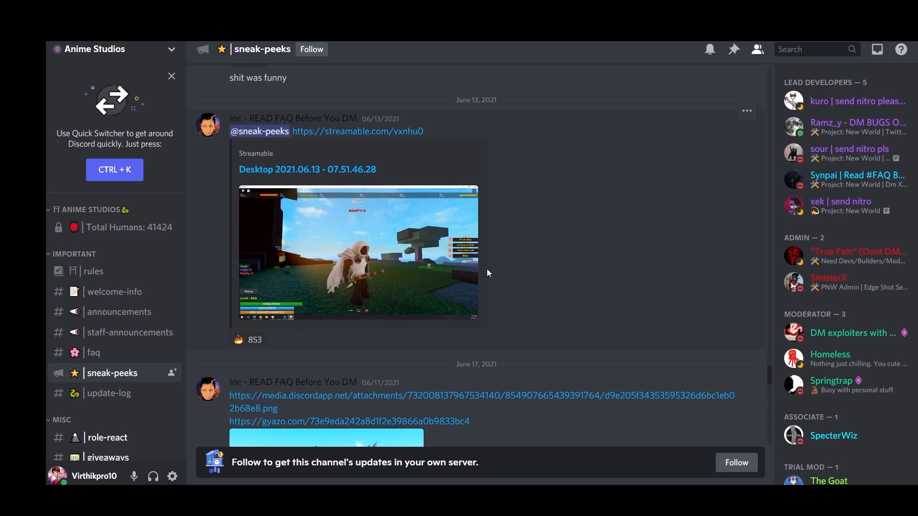
pyautogui.click(357, 254)
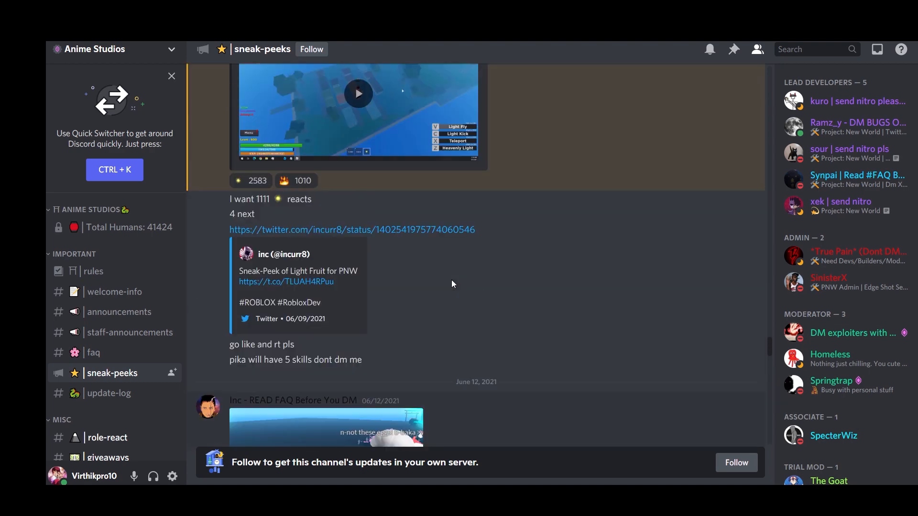
pyautogui.scroll(3)
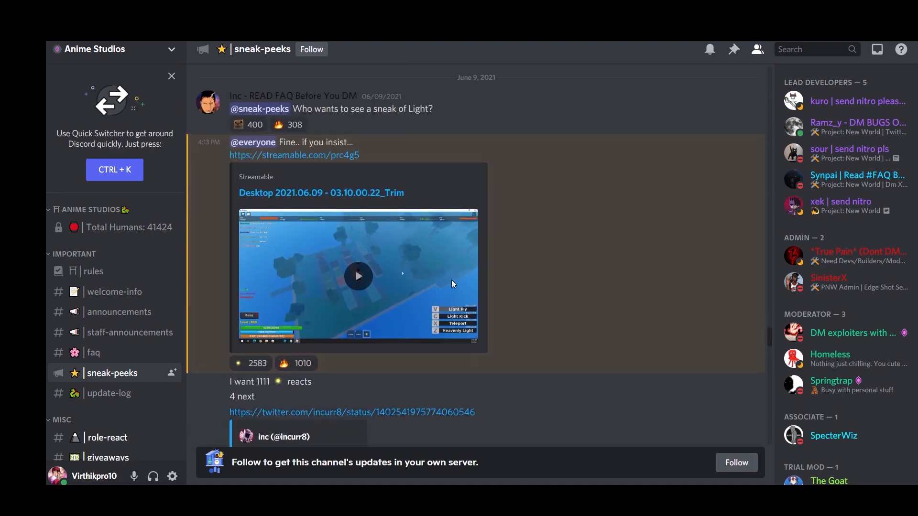
pyautogui.scroll(-3)
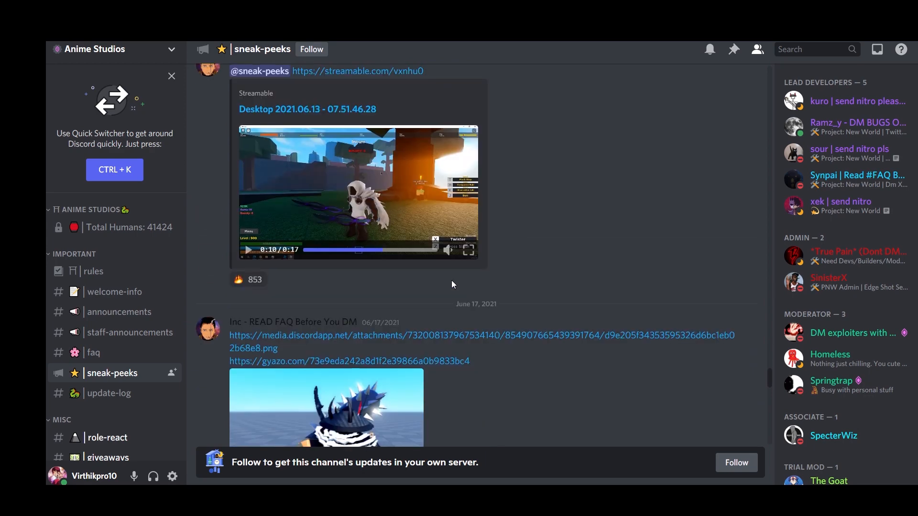
pyautogui.scroll(-3)
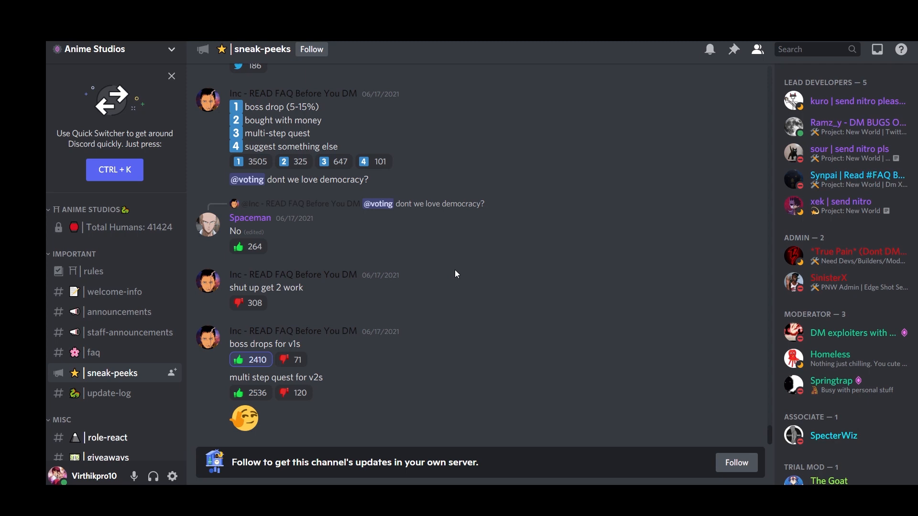
pyautogui.moveTo(118, 312)
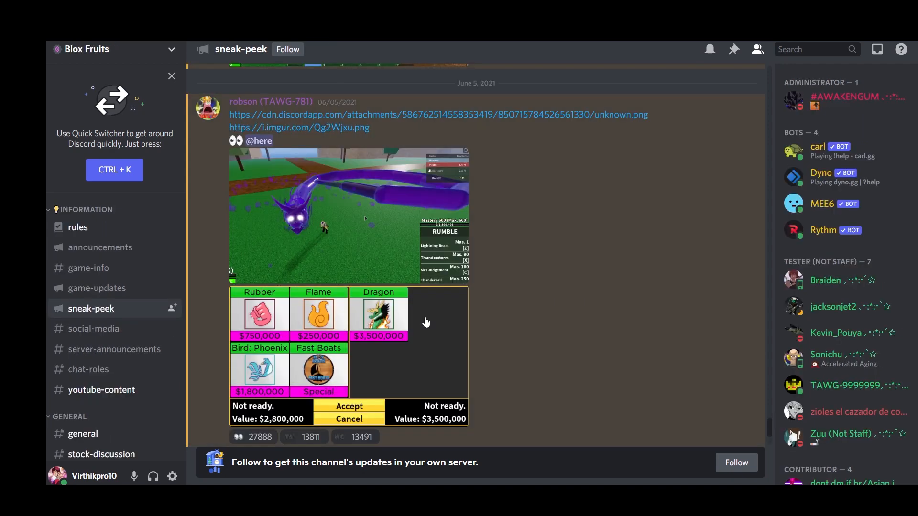
pyautogui.moveTo(358, 209)
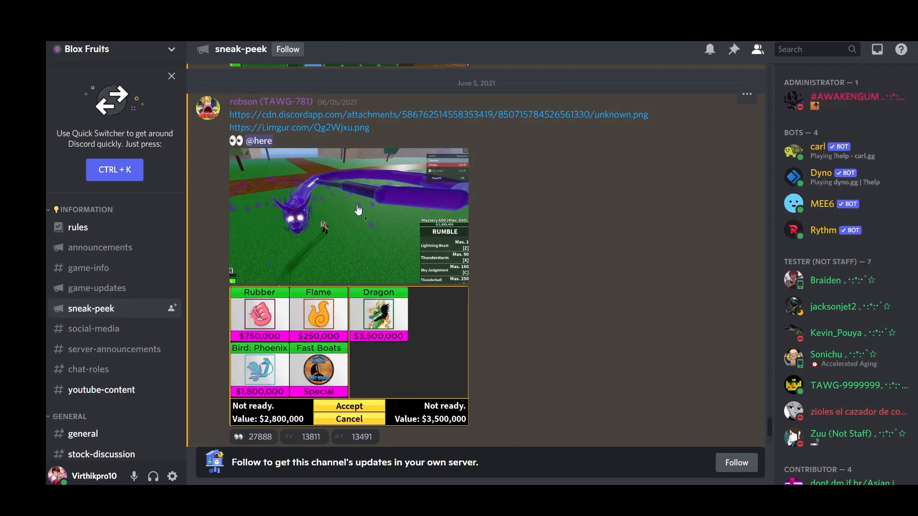
# Step: Enlarge the purple dragon Rumble screenshot from the June 5 post
pyautogui.click(348, 217)
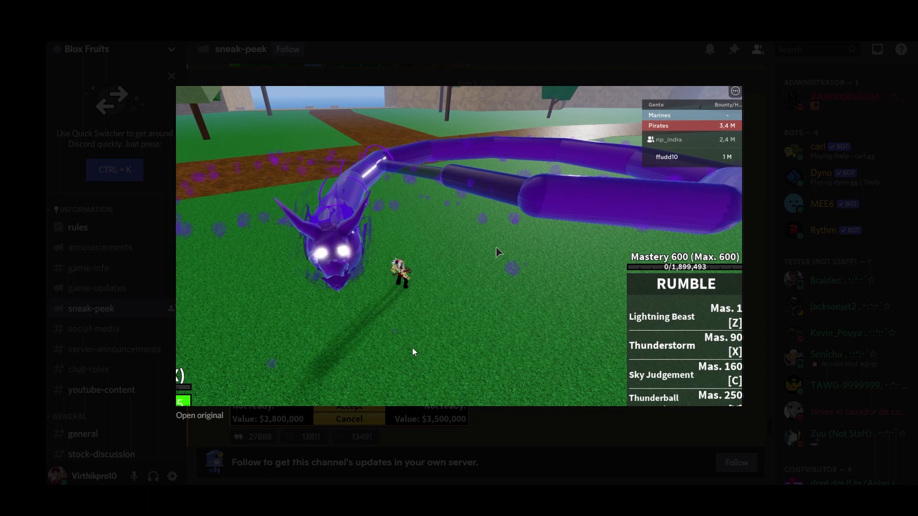
pyautogui.moveTo(485, 421)
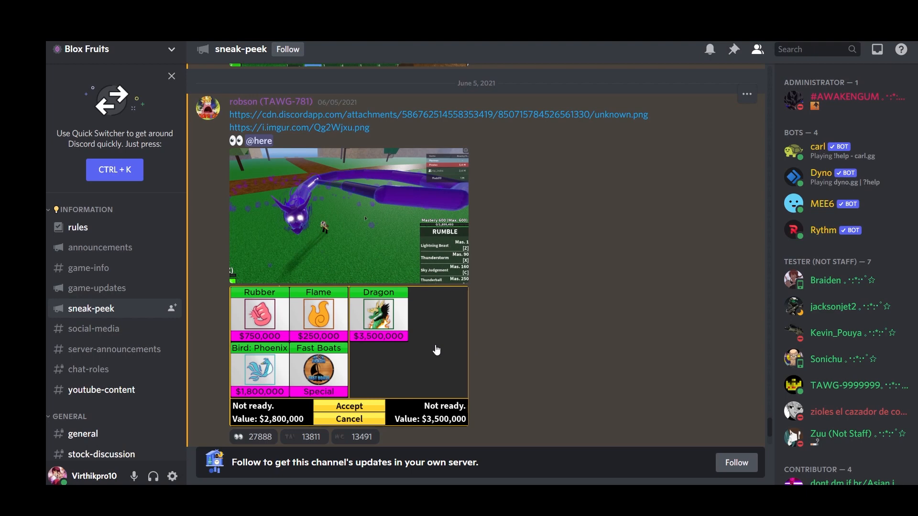
pyautogui.moveTo(436, 343)
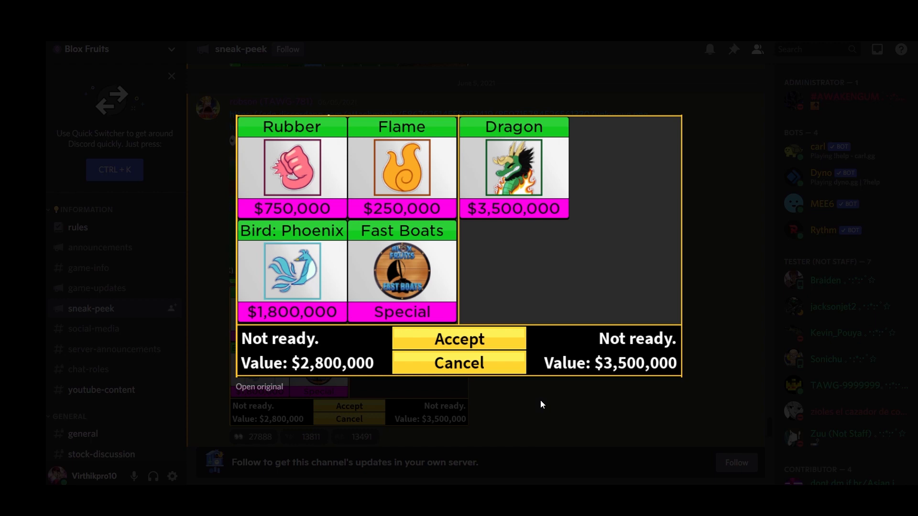
pyautogui.moveTo(541, 397)
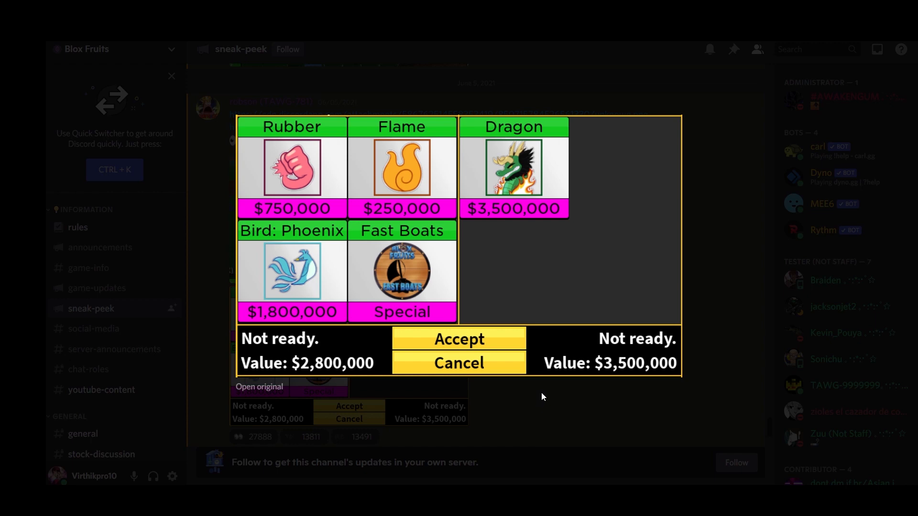
pyautogui.moveTo(395, 251)
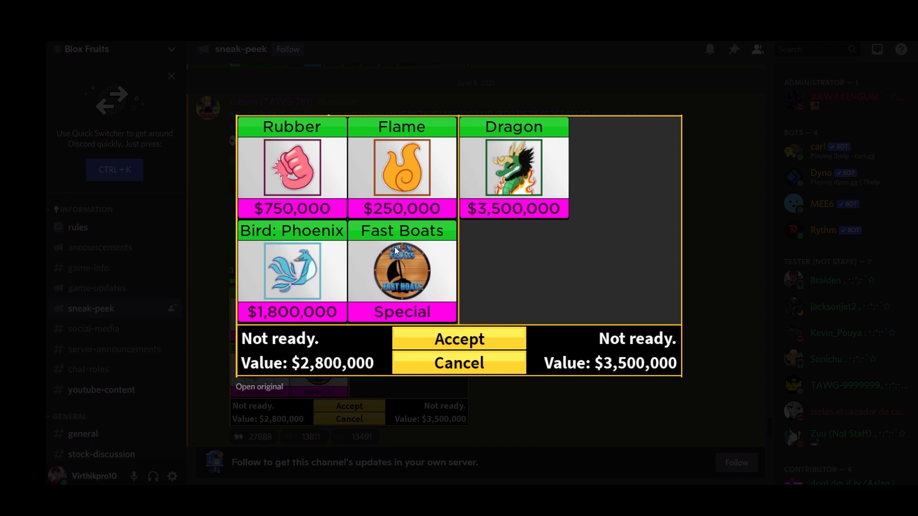
pyautogui.moveTo(450, 437)
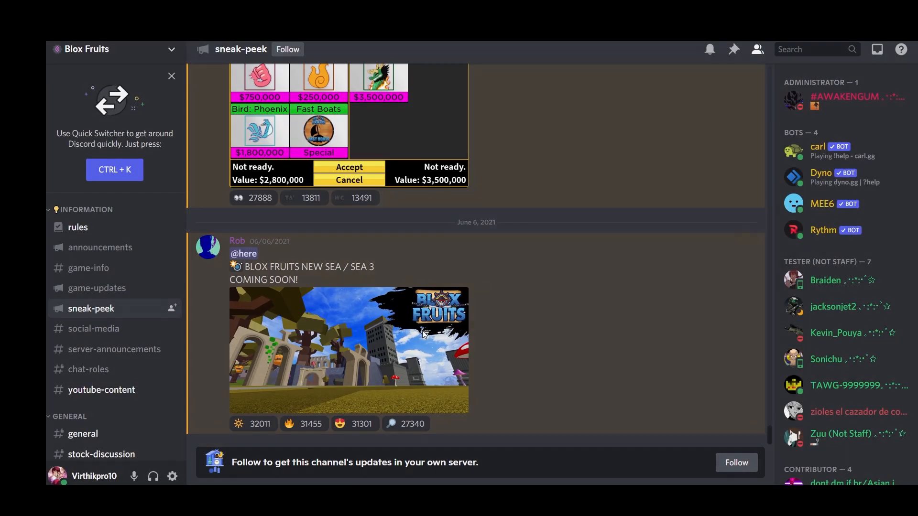
pyautogui.click(348, 350)
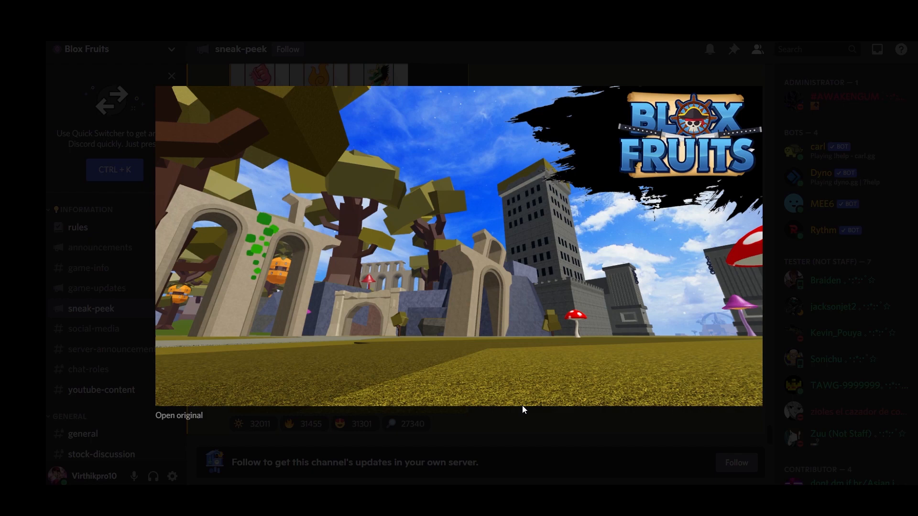
pyautogui.moveTo(531, 430)
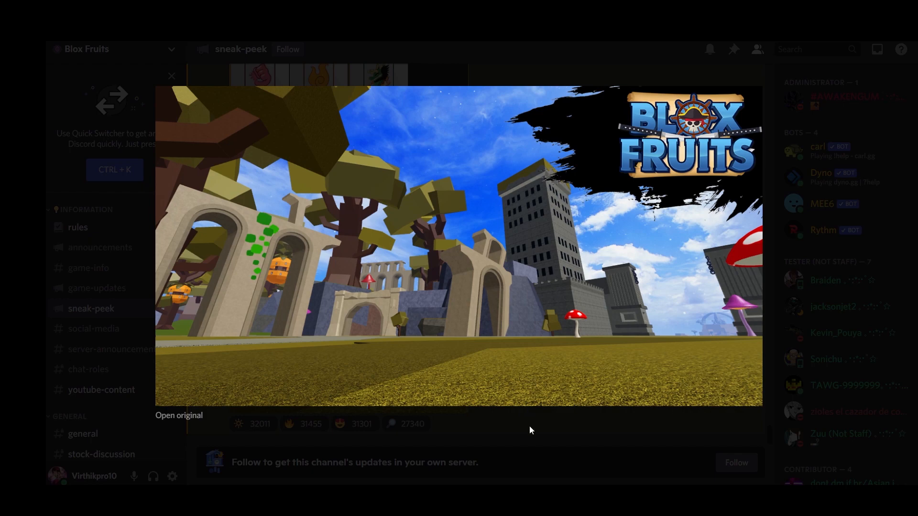
pyautogui.moveTo(445, 404)
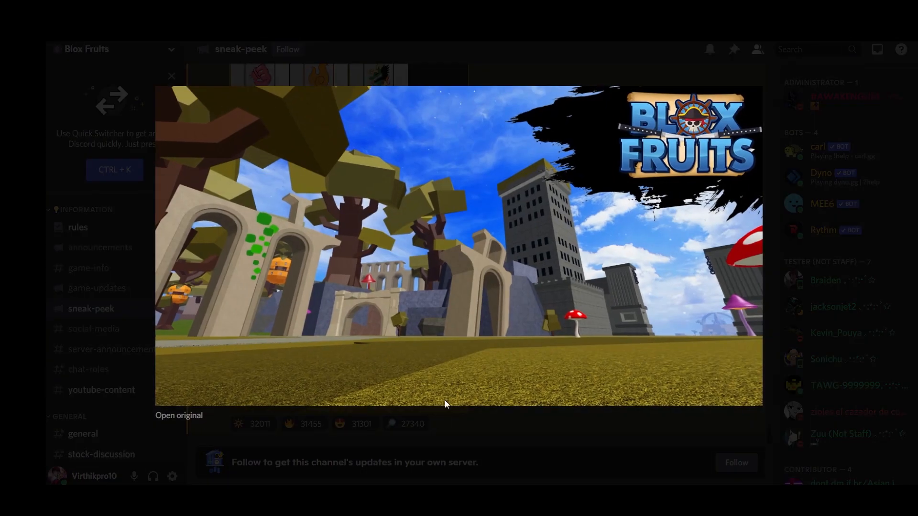
pyautogui.click(171, 77)
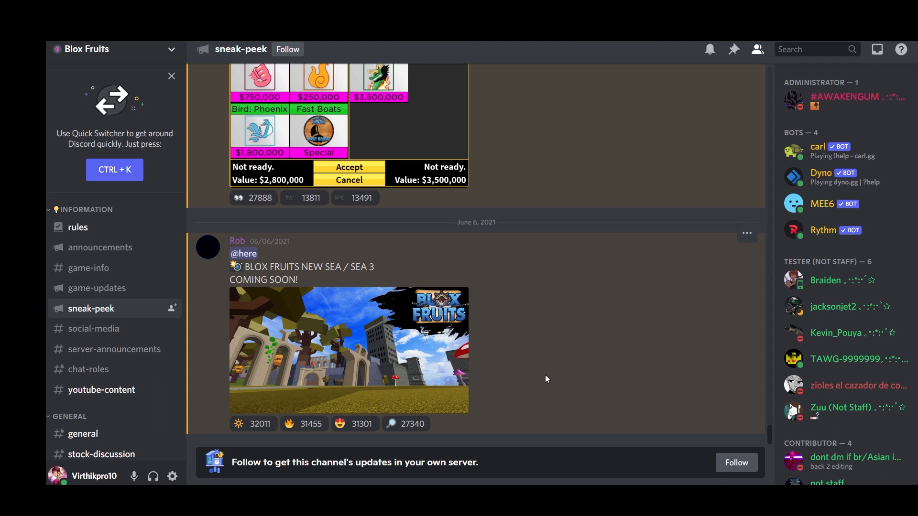
pyautogui.moveTo(501, 328)
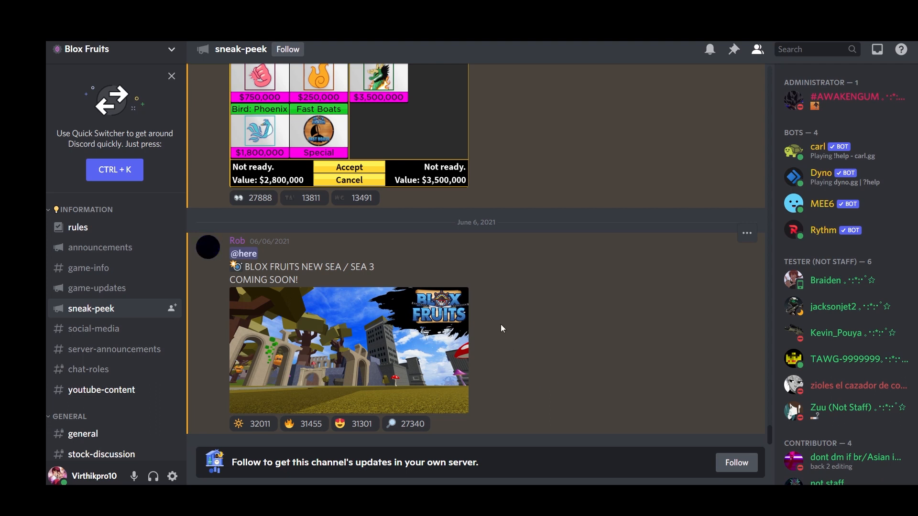
pyautogui.moveTo(314, 293)
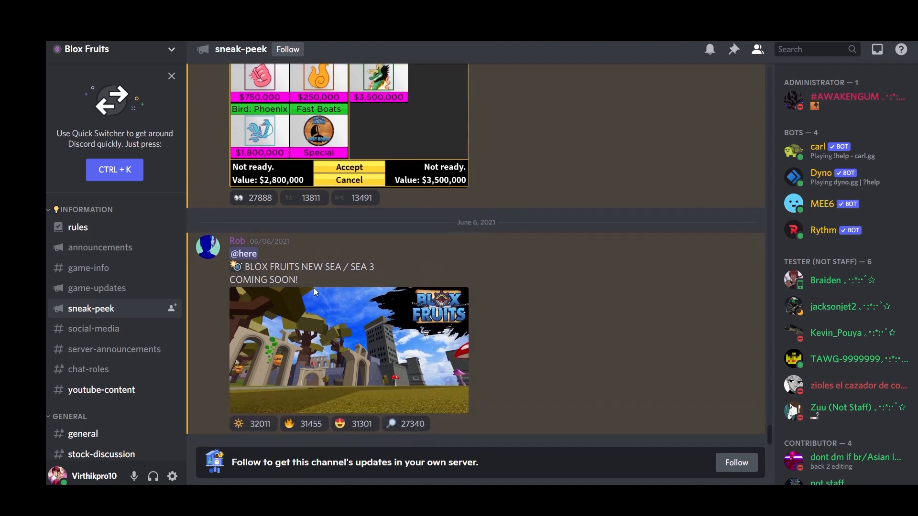
pyautogui.moveTo(367, 251)
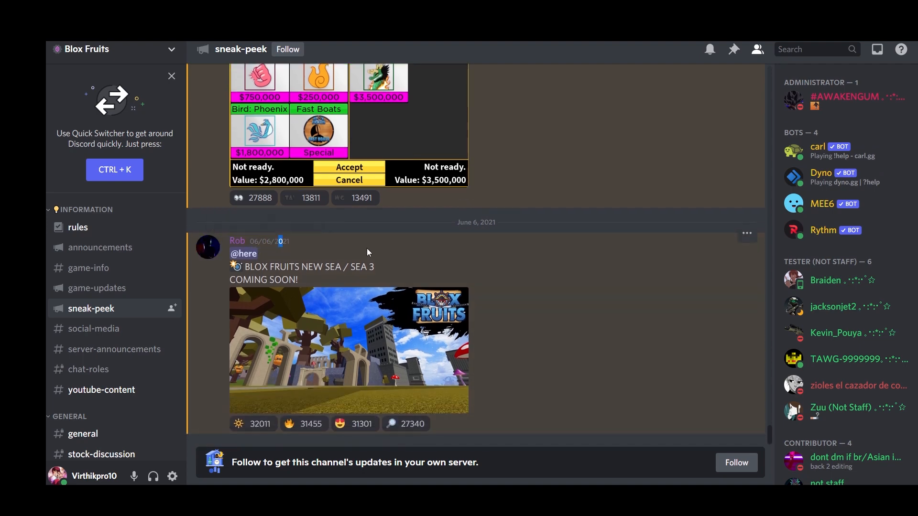
# Step: Scroll past the March 4, 2021 sneak-peek, then switch to #game-updates showing Update 14 notes
pyautogui.scroll(3)
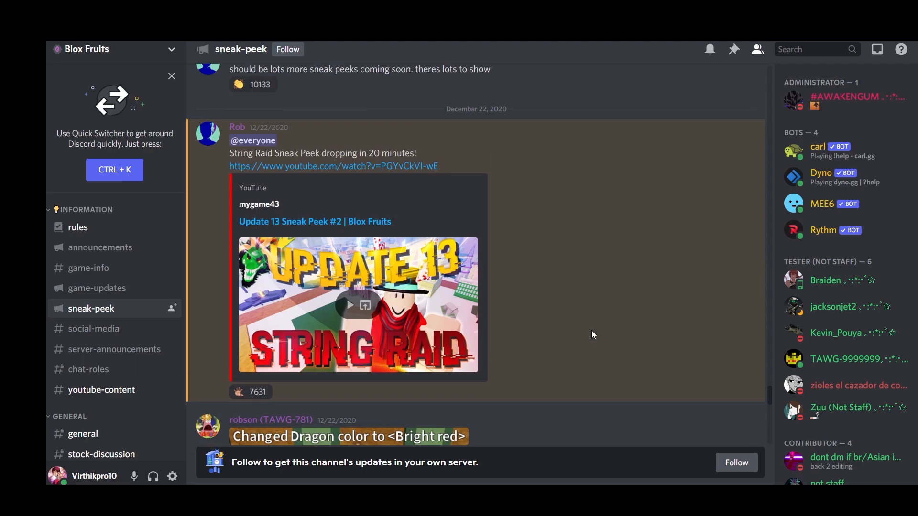
pyautogui.scroll(3)
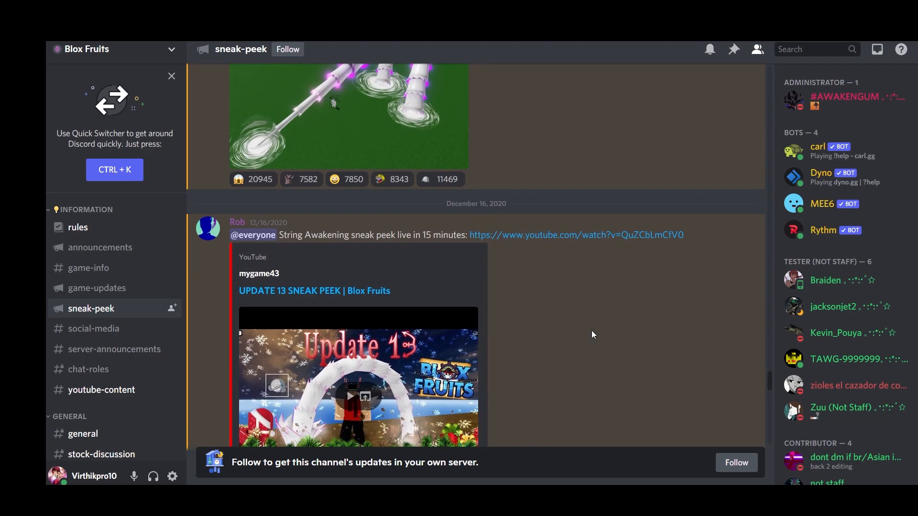
pyautogui.scroll(-3)
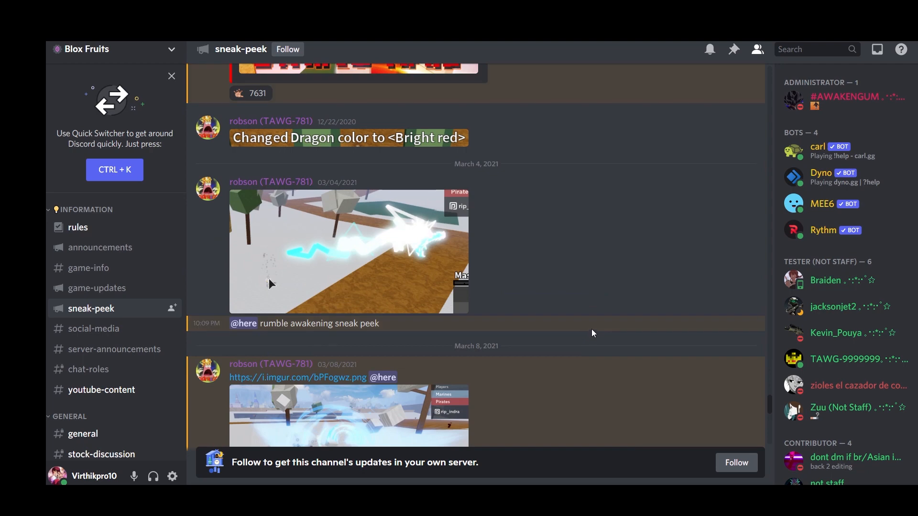
pyautogui.scroll(3)
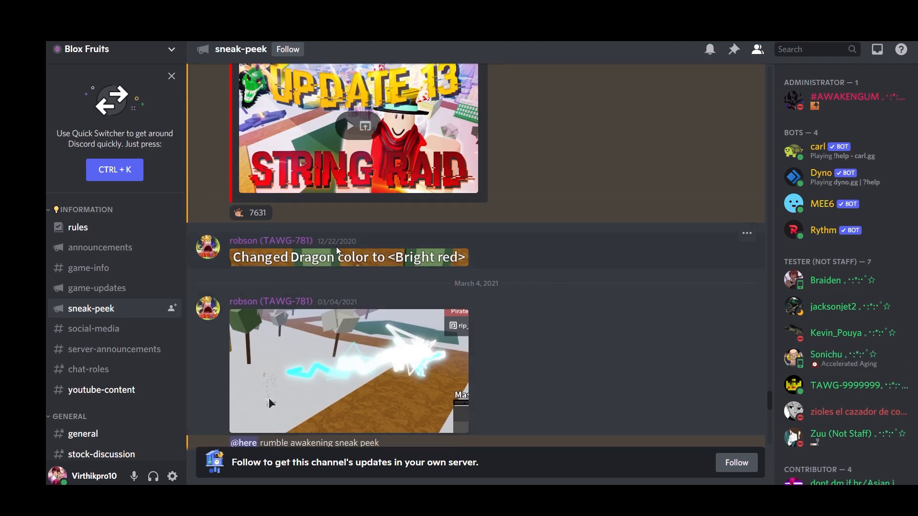
pyautogui.moveTo(336, 241)
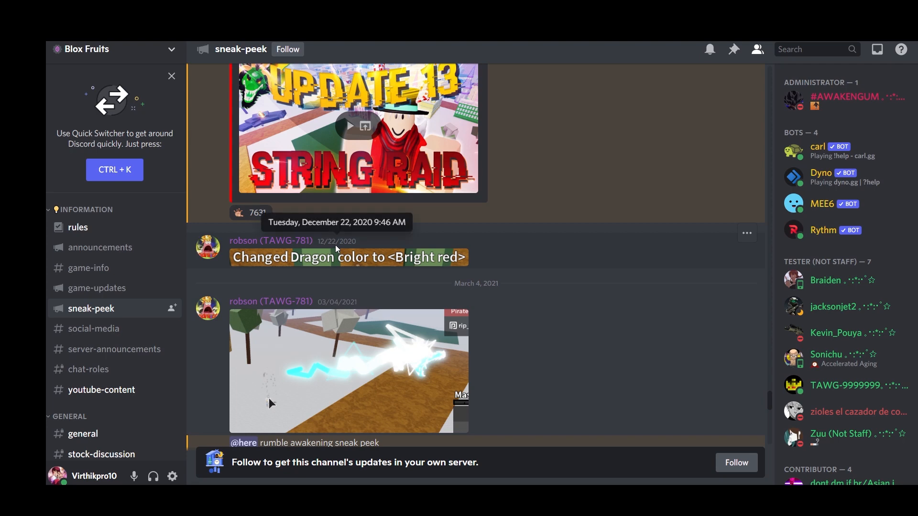
pyautogui.scroll(-3)
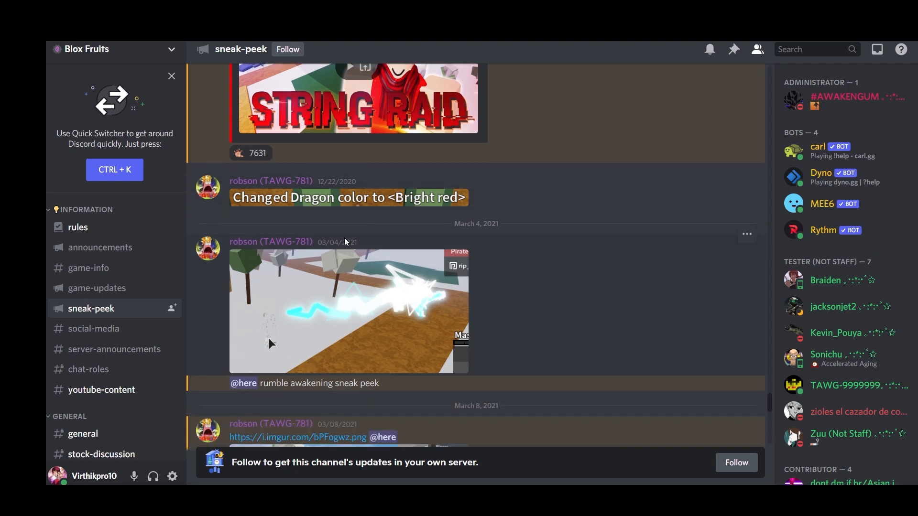
pyautogui.scroll(-3)
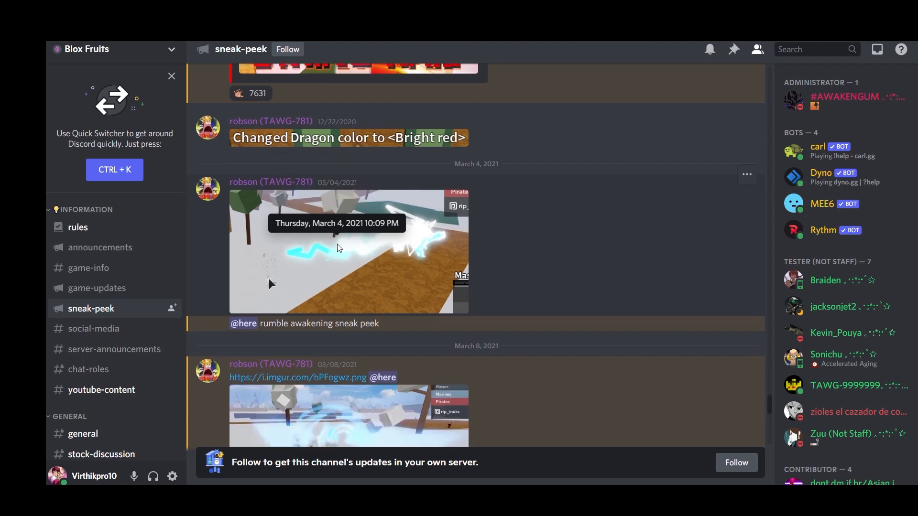
pyautogui.moveTo(196, 300)
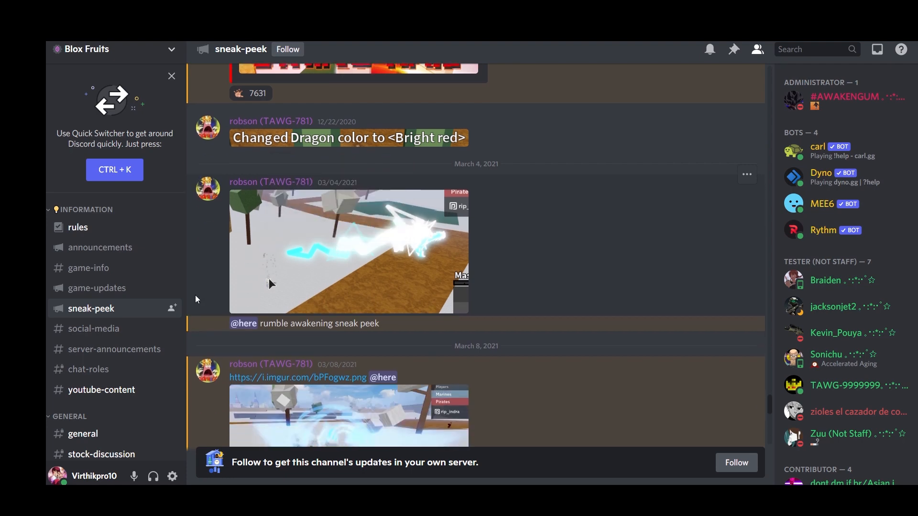
pyautogui.click(98, 288)
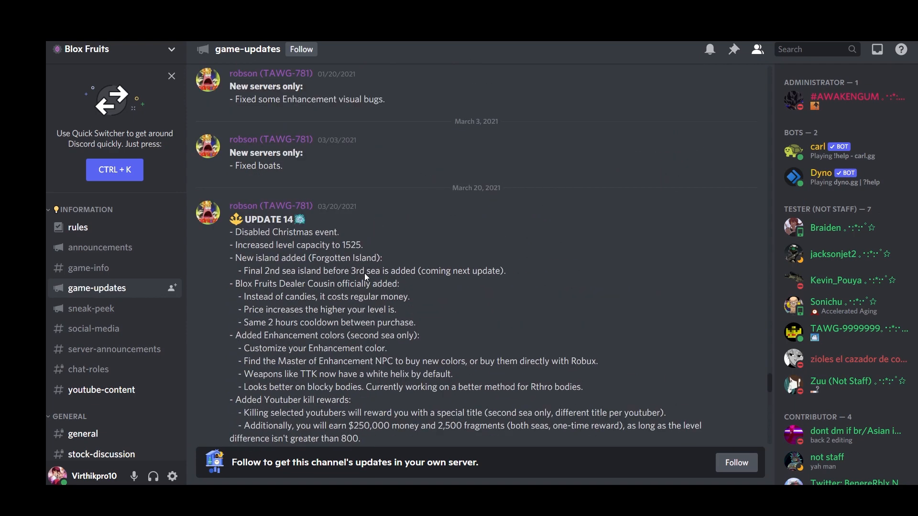
pyautogui.moveTo(326, 214)
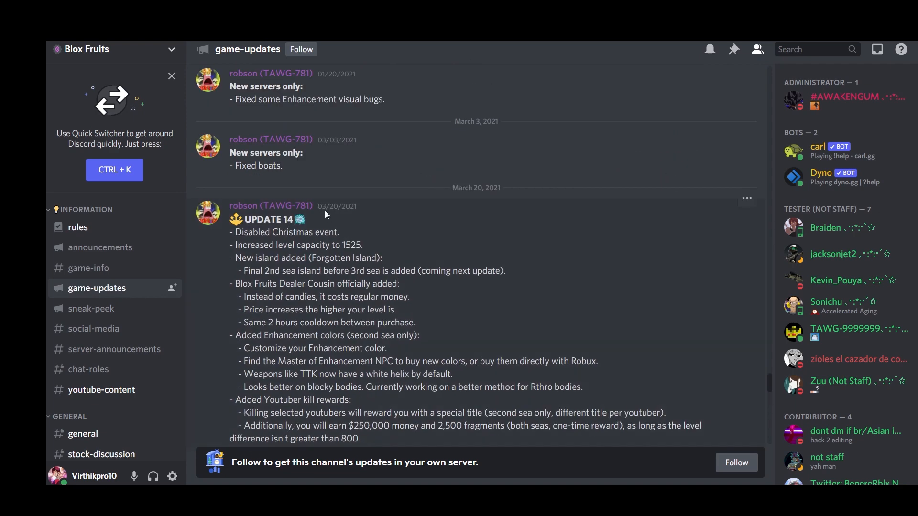
pyautogui.moveTo(105, 297)
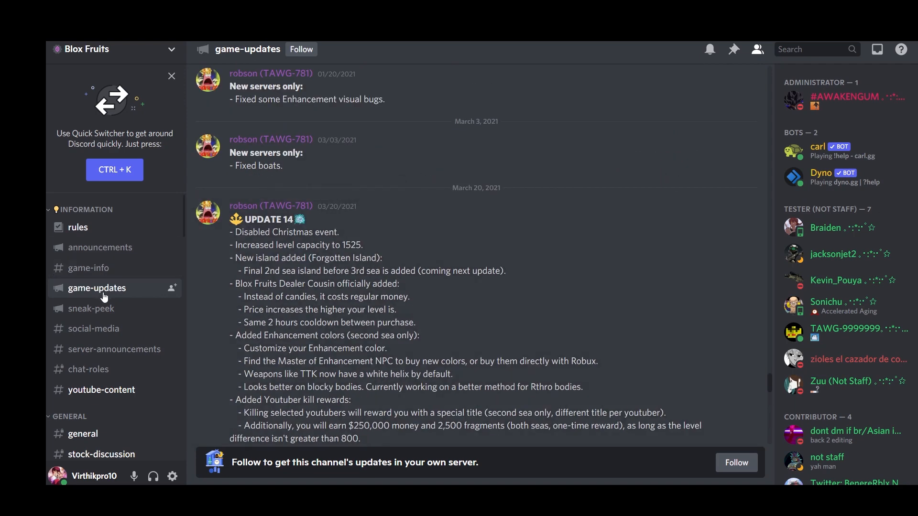
# Step: Return to the Blox Fruits #sneak-peek channel at the March 4 rumble awakening post
pyautogui.click(93, 309)
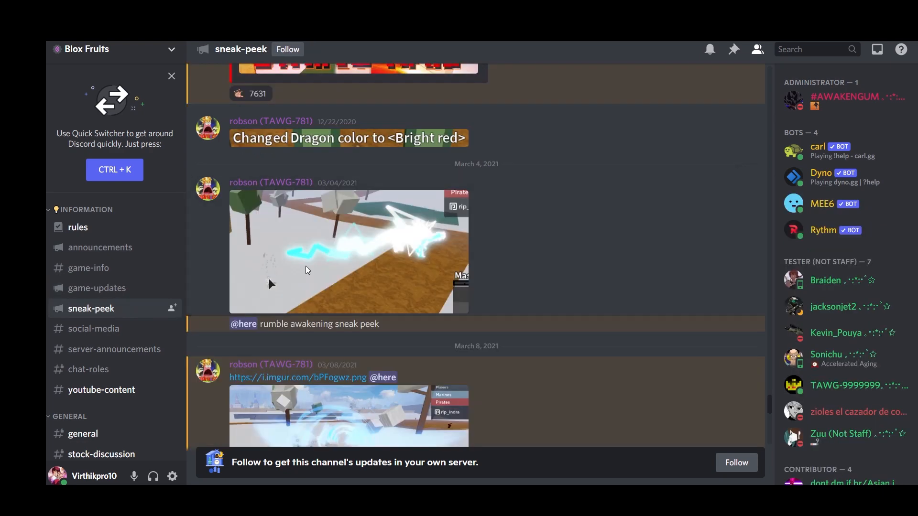
pyautogui.moveTo(336, 192)
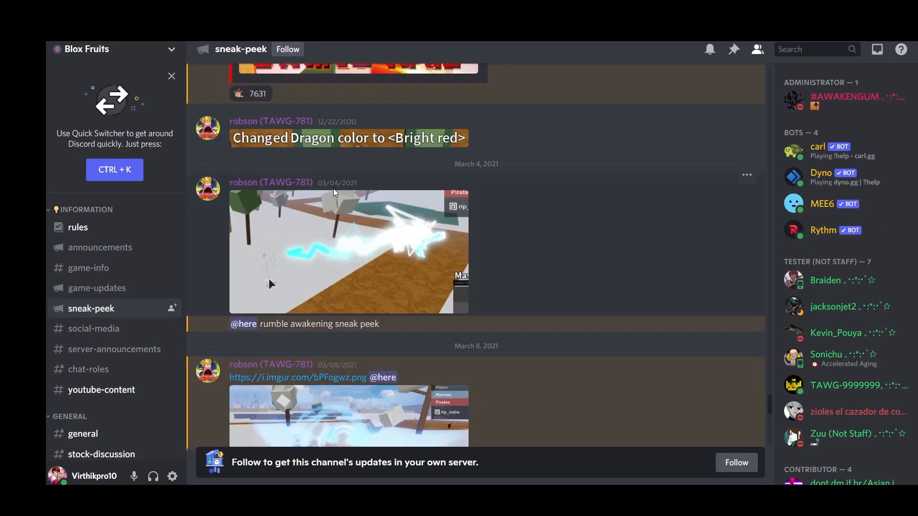
# Step: Scroll down to the June 5 post, then switch to #server-announcements showing Update 15 Sneak Peek #1
pyautogui.scroll(-3)
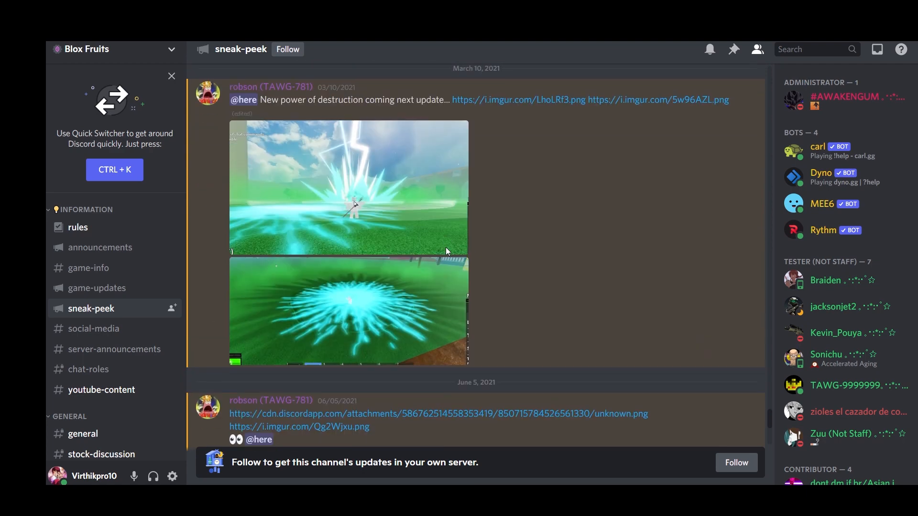
pyautogui.scroll(-3)
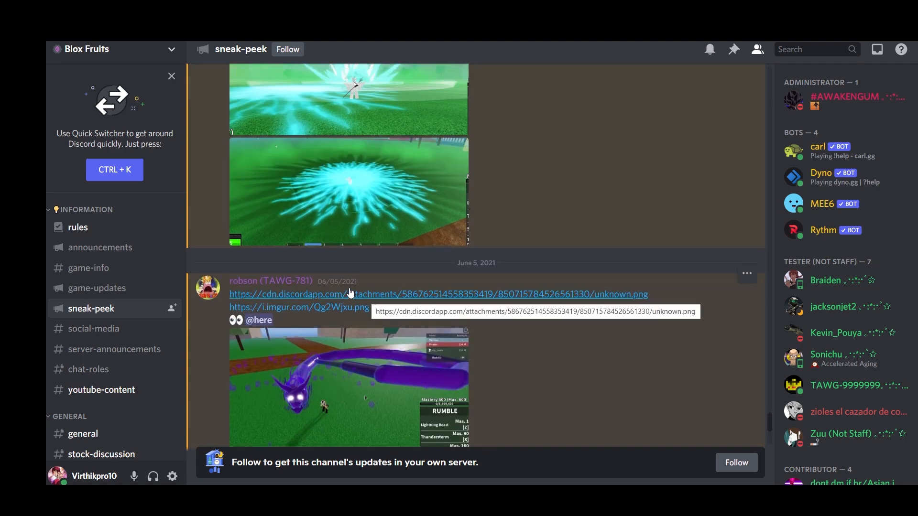
pyautogui.moveTo(345, 281)
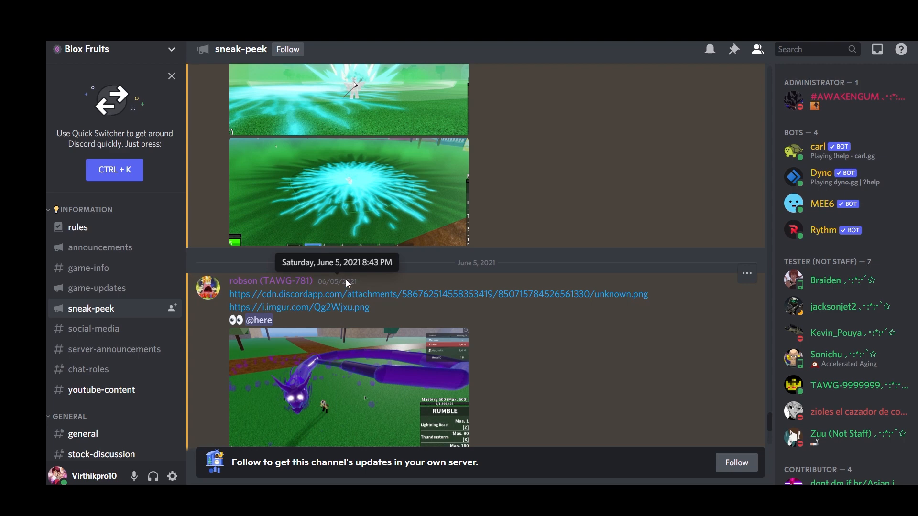
pyautogui.moveTo(115, 350)
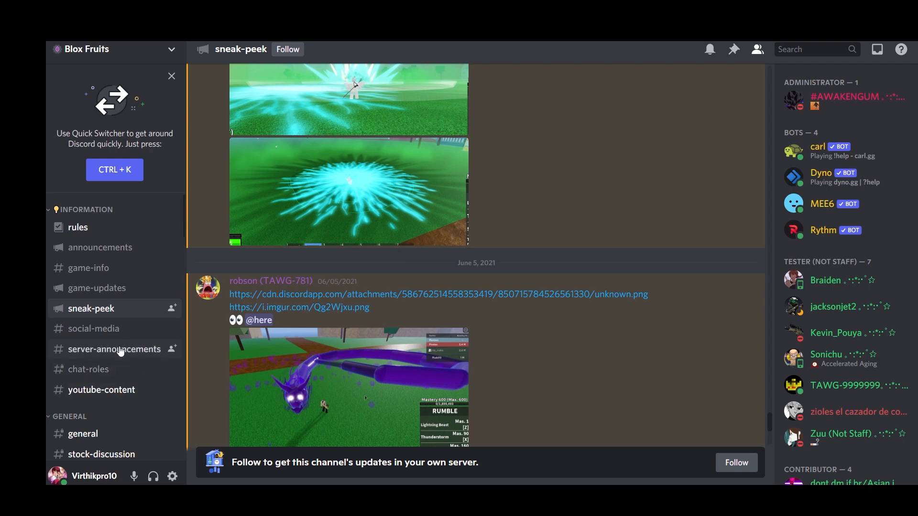
pyautogui.click(115, 349)
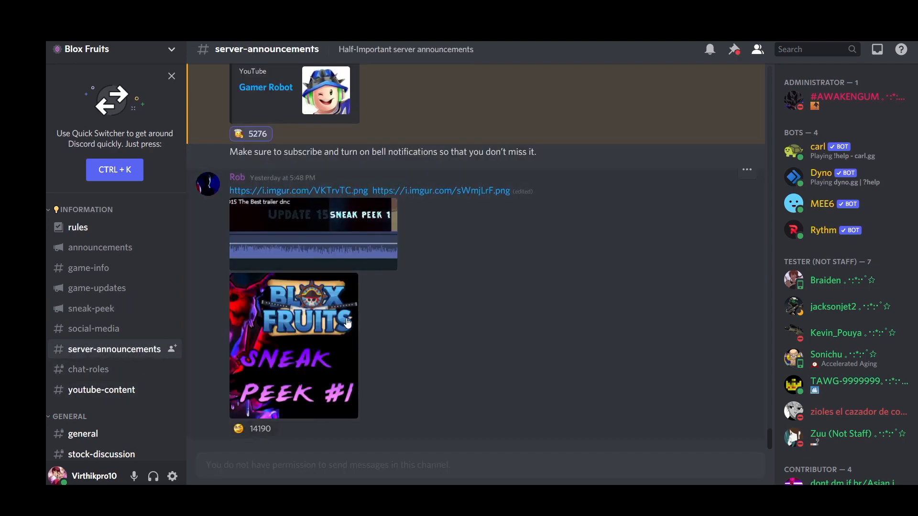
pyautogui.click(294, 345)
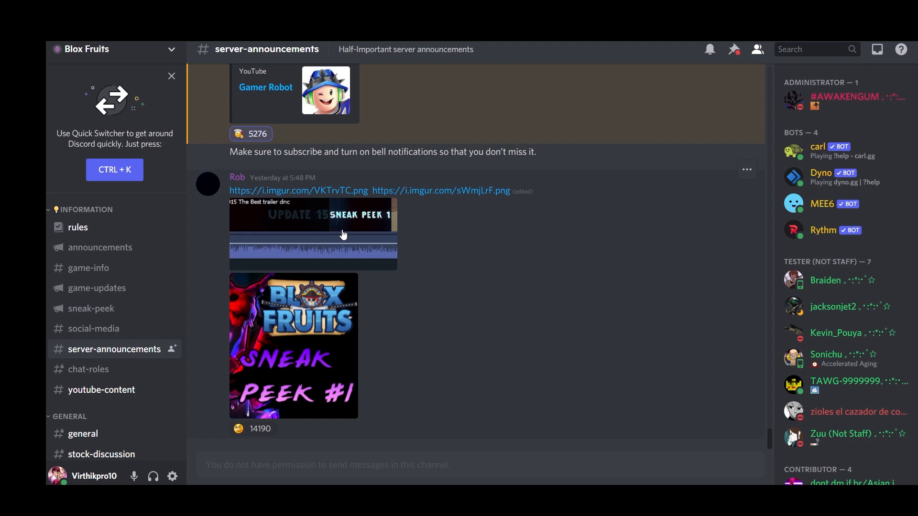
pyautogui.click(251, 429)
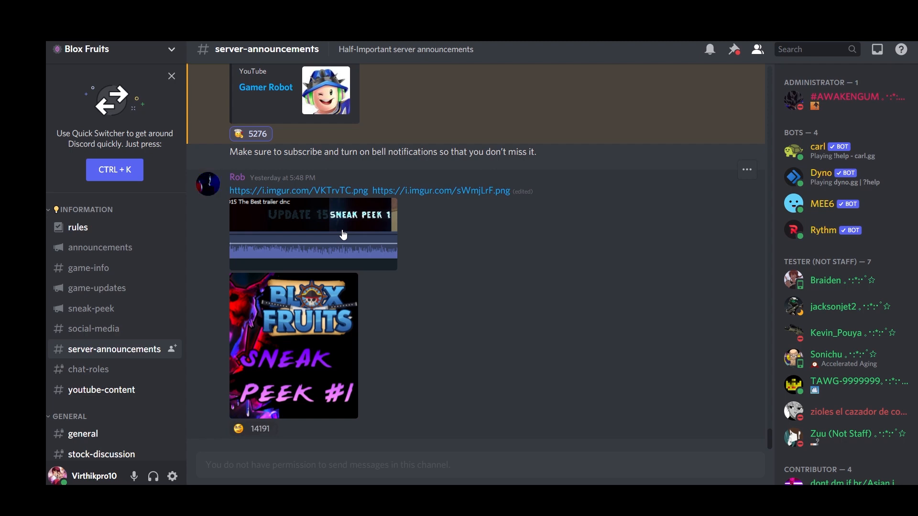
pyautogui.click(240, 429)
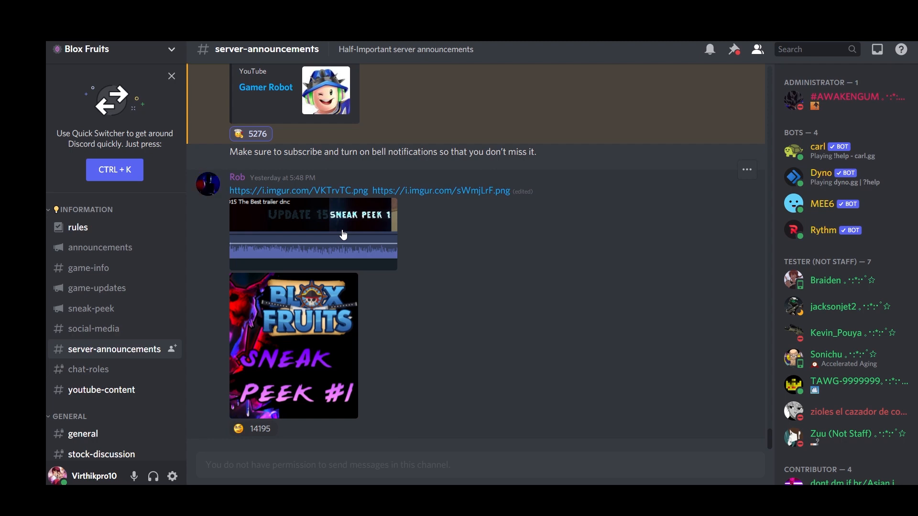
pyautogui.click(251, 428)
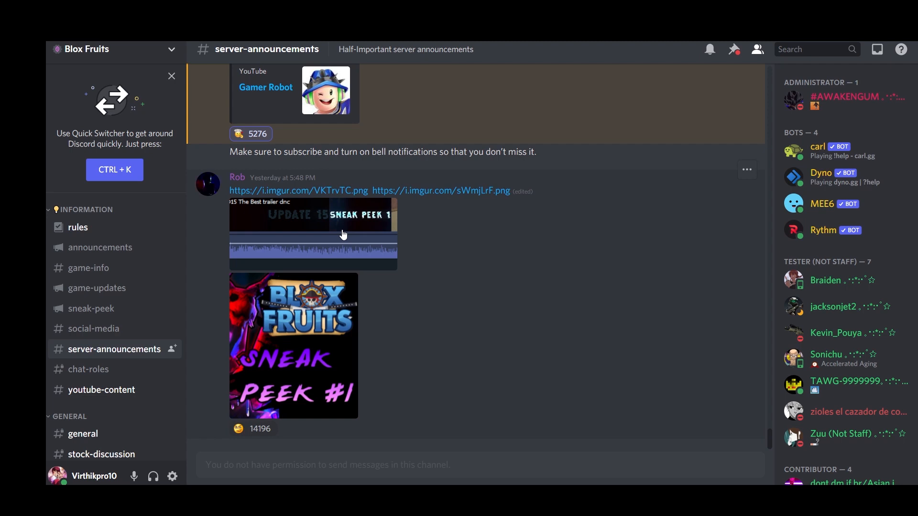